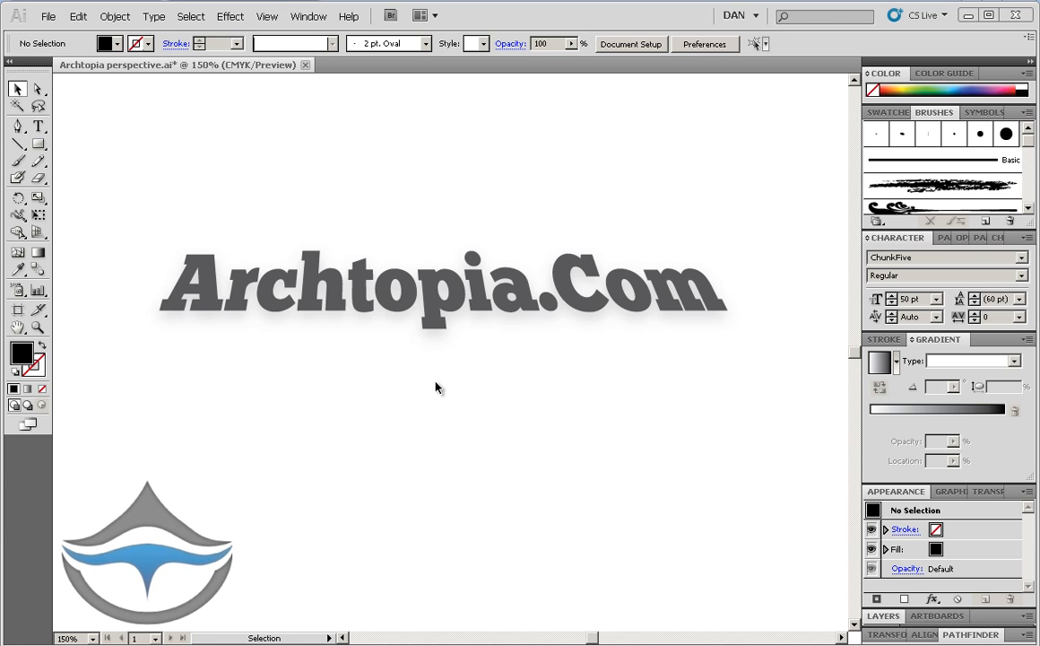
pyautogui.moveTo(538, 349)
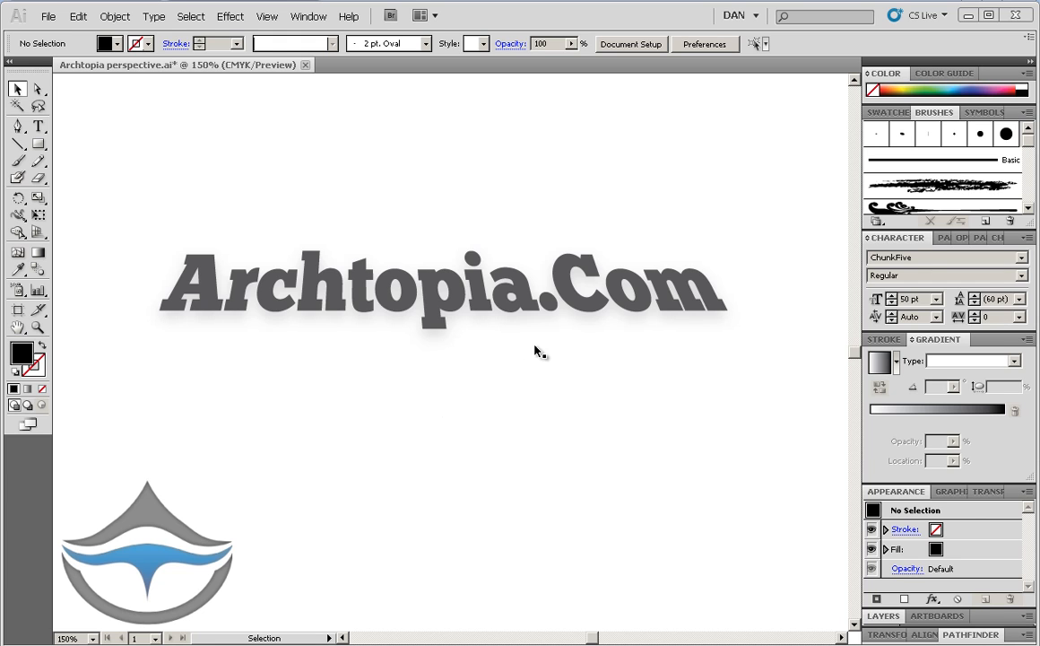
pyautogui.moveTo(168, 309)
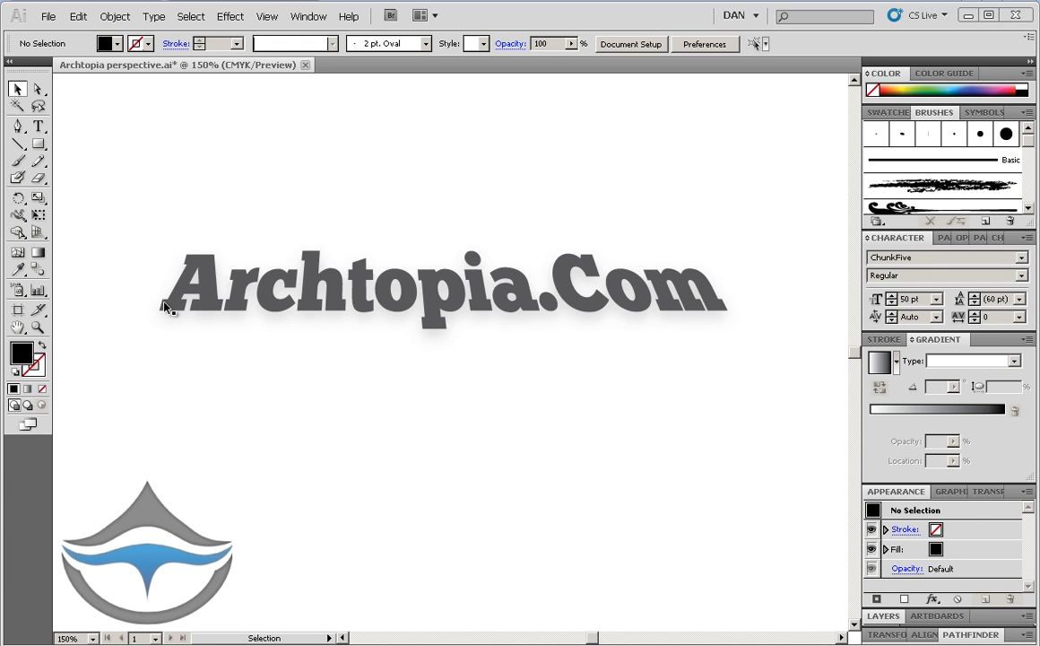
pyautogui.moveTo(423, 420)
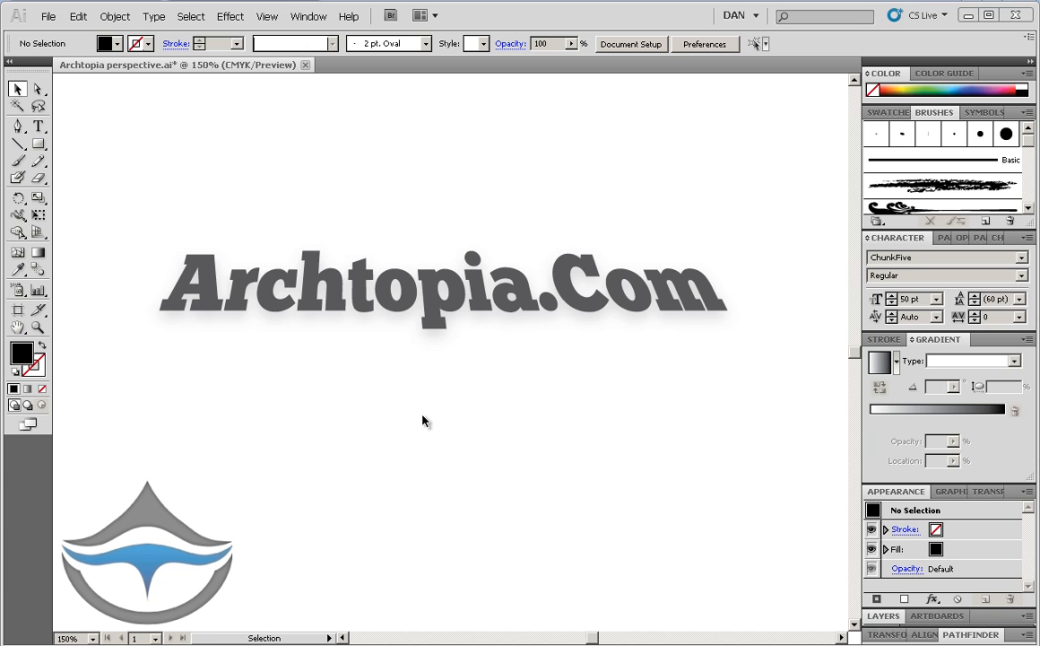
pyautogui.moveTo(199, 308)
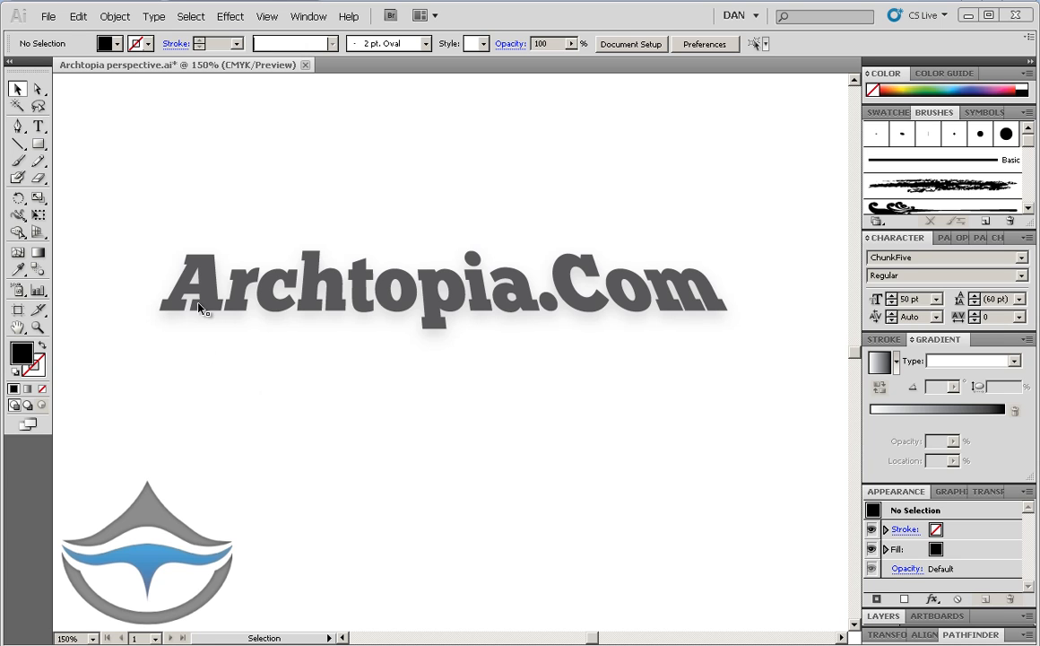
# - Add a second black Archtopia.Com text line just below the grey original
pyautogui.click(38, 126)
pyautogui.write('Archtopia.Com')
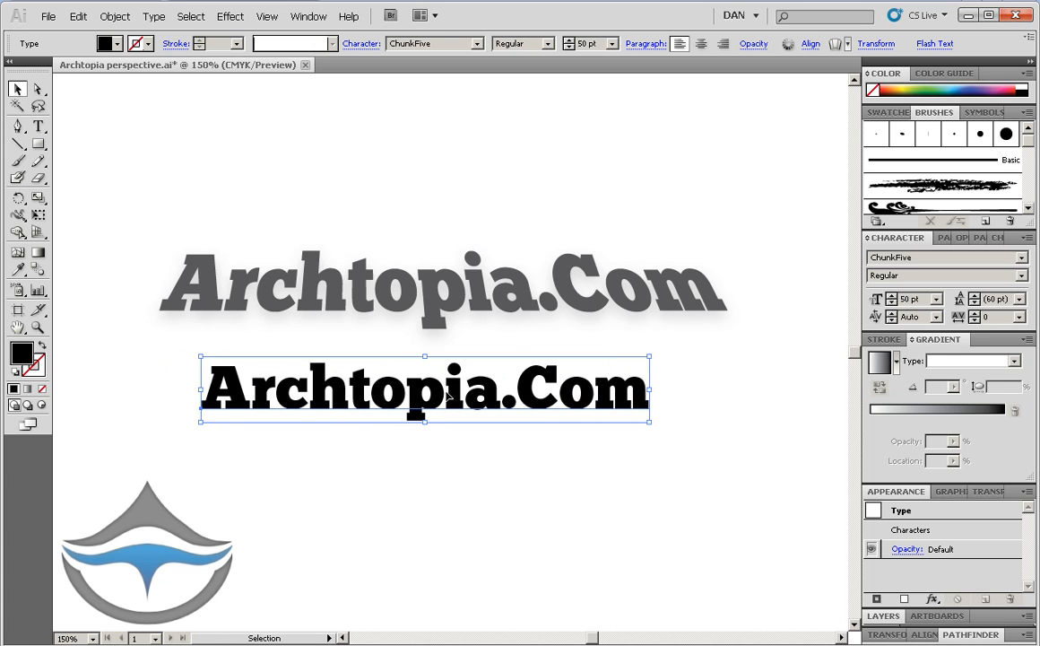
pyautogui.moveTo(452, 396)
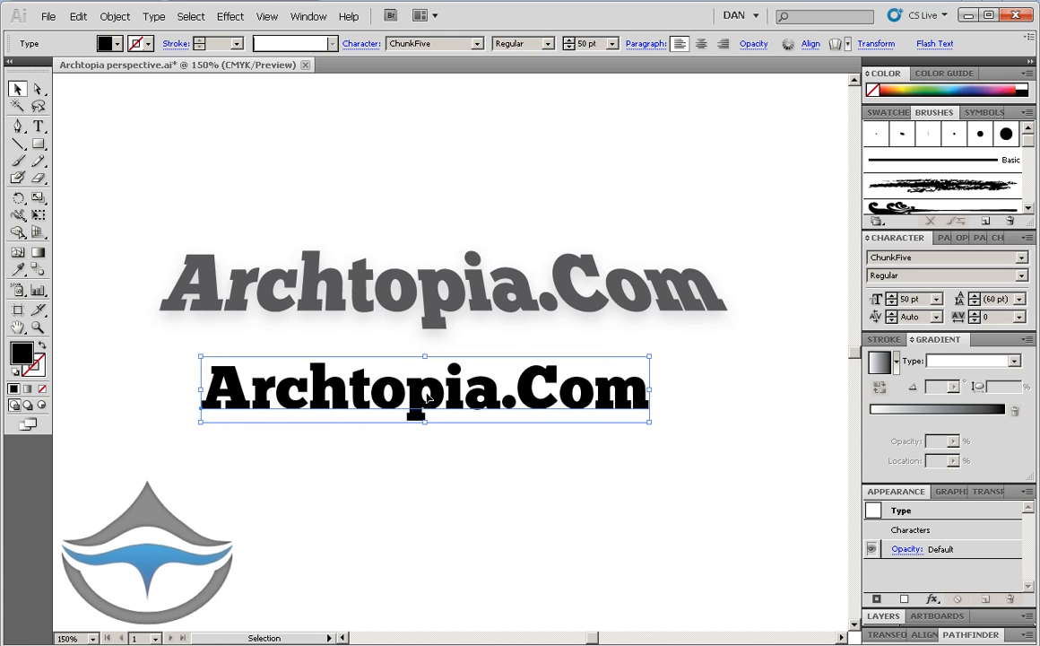
# - Convert the lower Archtopia.Com text into outlined vector shapes via Create Outlines
pyautogui.rightClick(416, 412)
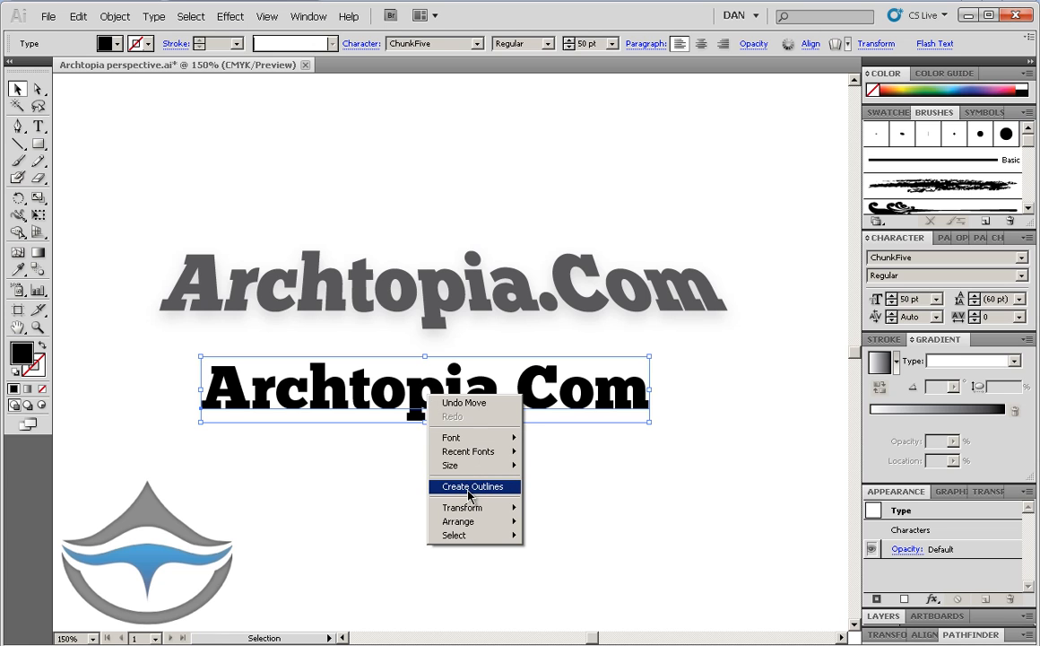
pyautogui.click(473, 486)
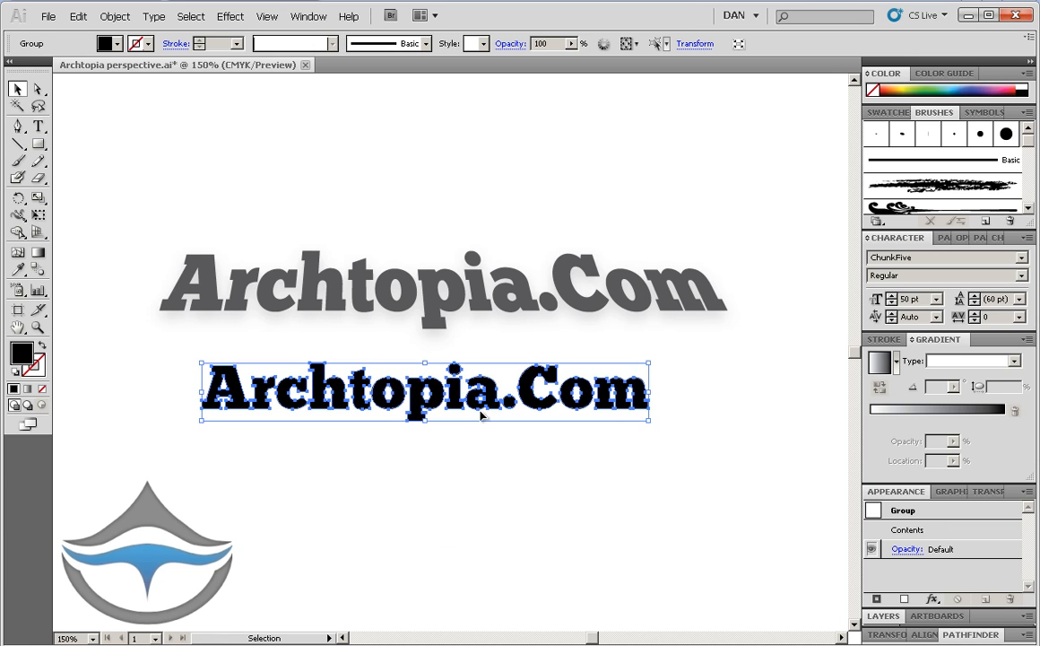
pyautogui.moveTo(337, 462)
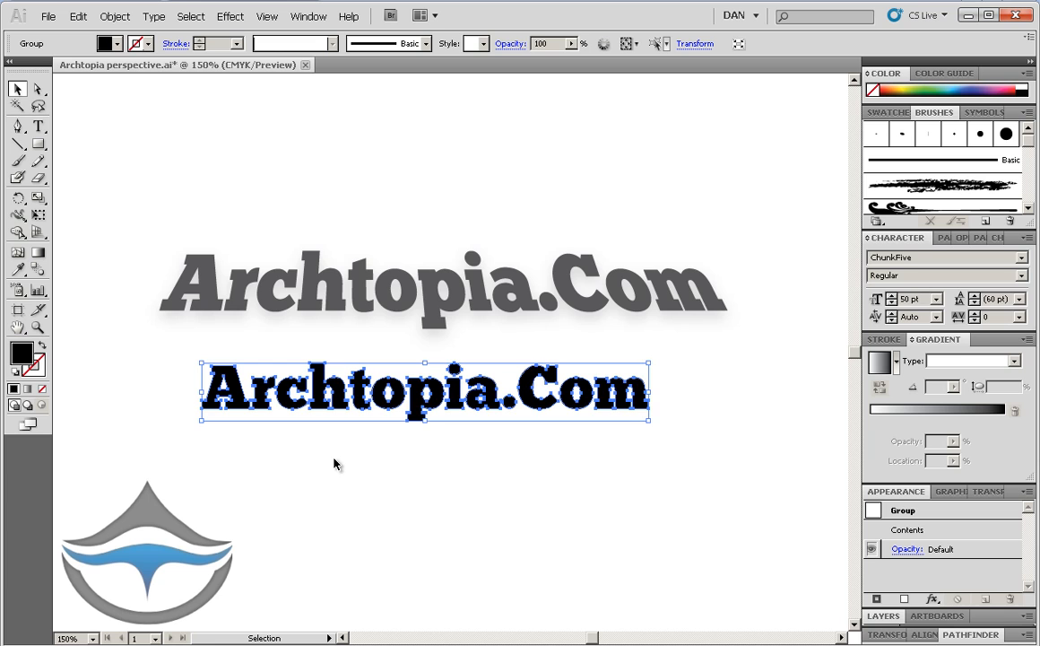
pyautogui.moveTo(244, 463)
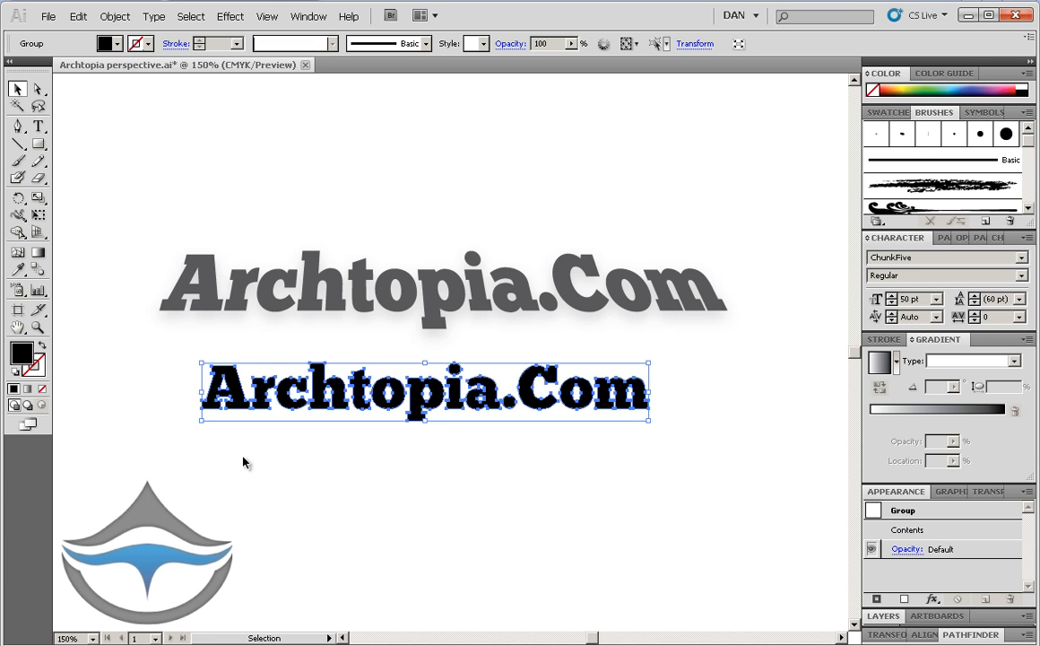
pyautogui.moveTo(197, 412)
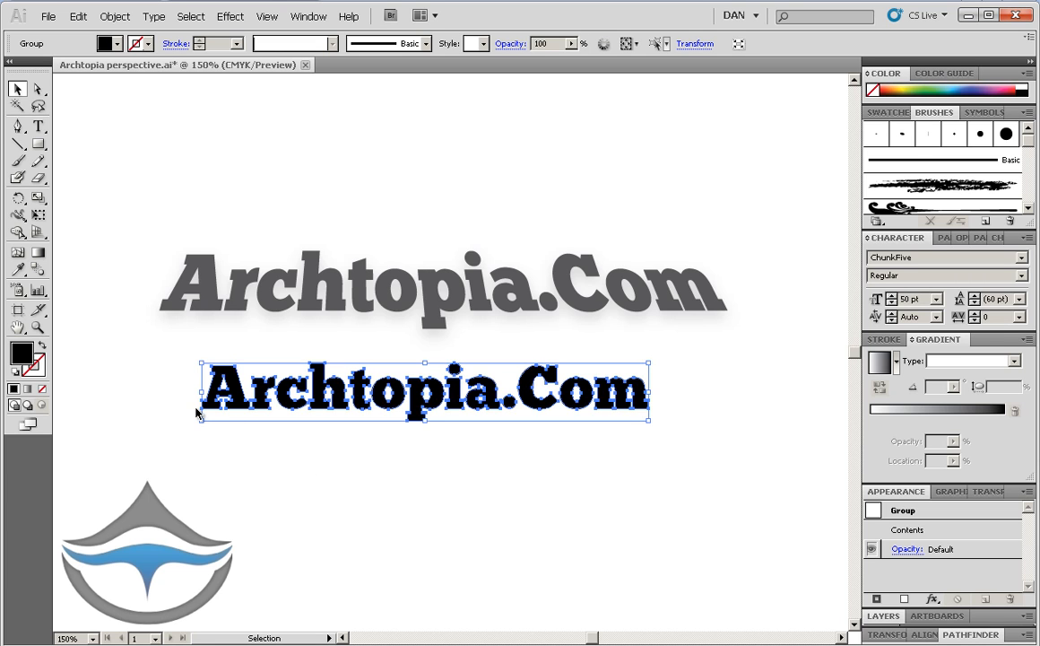
pyautogui.moveTo(38, 226)
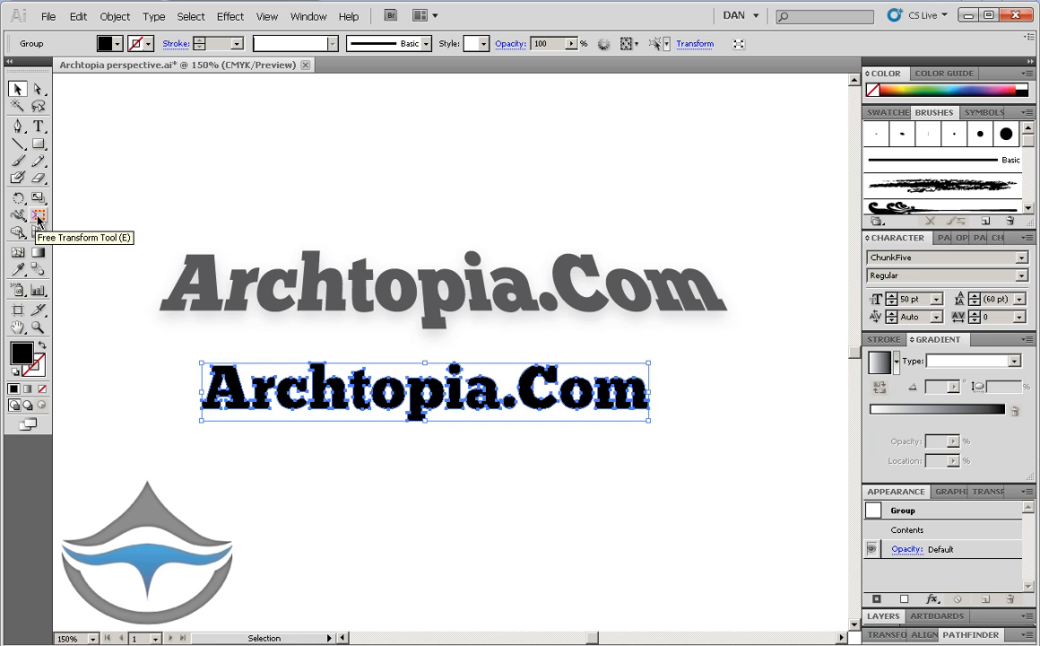
# - Activate the Free Transform Tool on the outlined lower text group
pyautogui.click(40, 215)
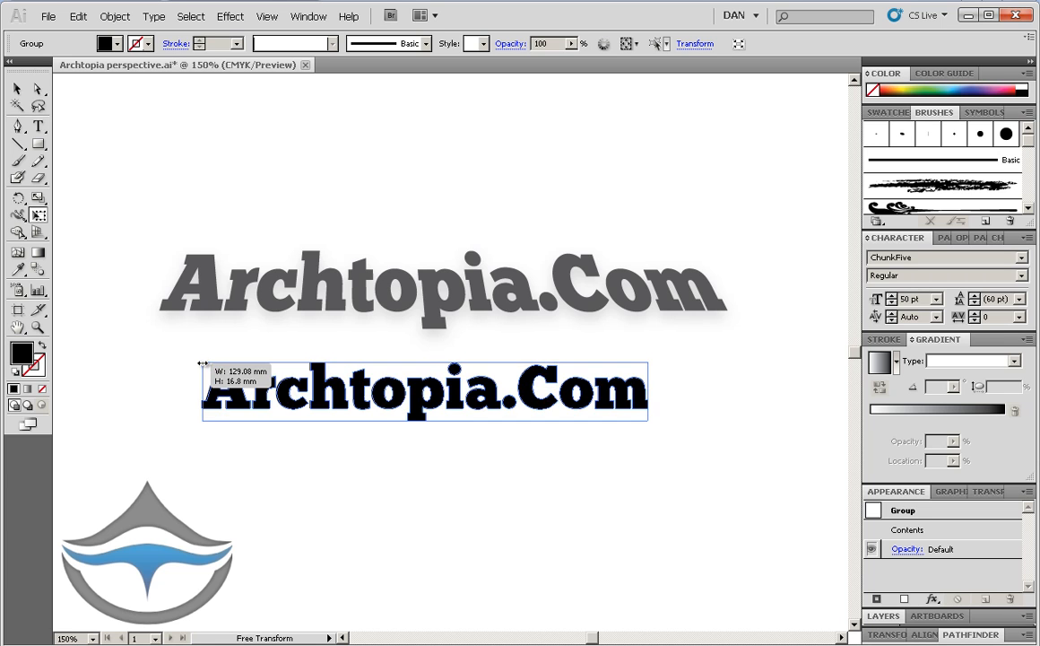
# - Distort the outlined lower Archtopia.Com group into a skewed perspective shape
pyautogui.moveTo(204, 363); pyautogui.dragTo(215, 368)
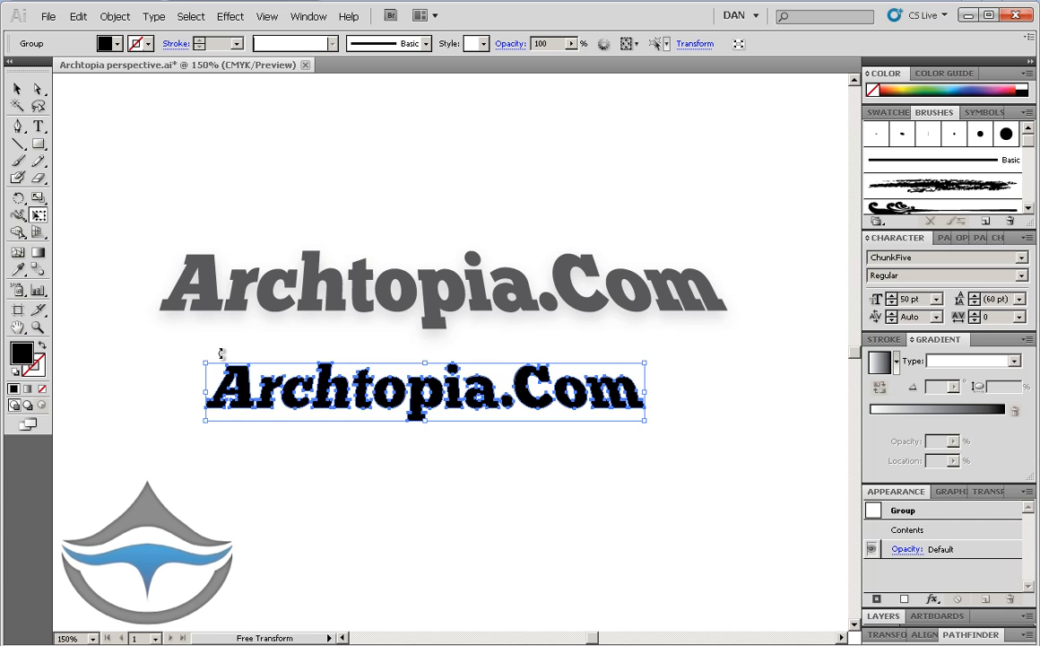
pyautogui.moveTo(337, 452)
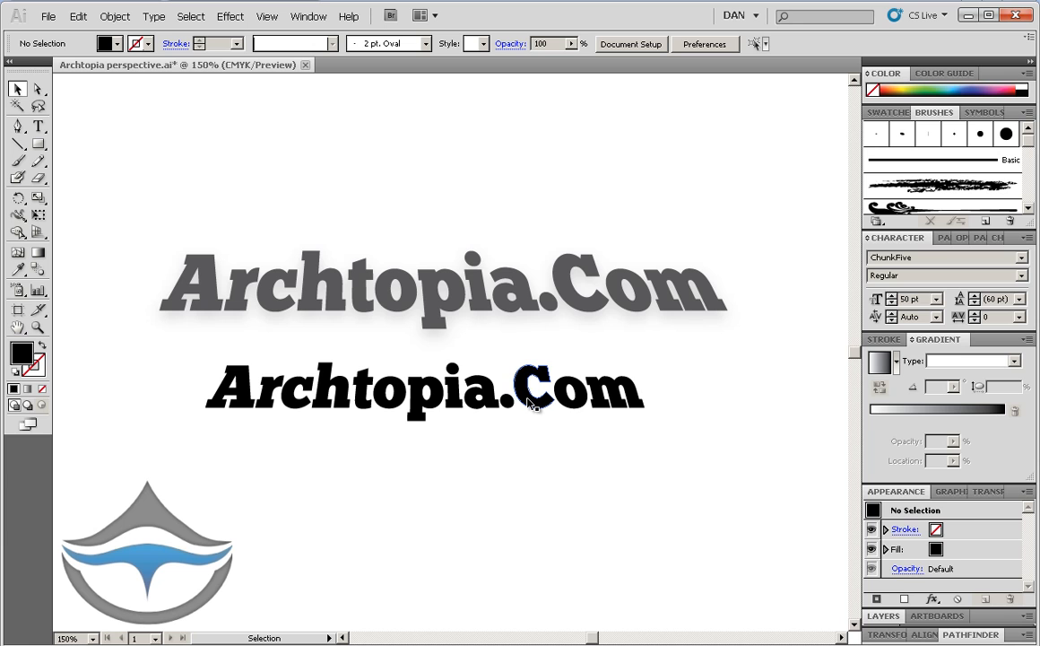
# - Give the distorted lower Archtopia.Com group a grey fill matching the original
pyautogui.click(427, 388)
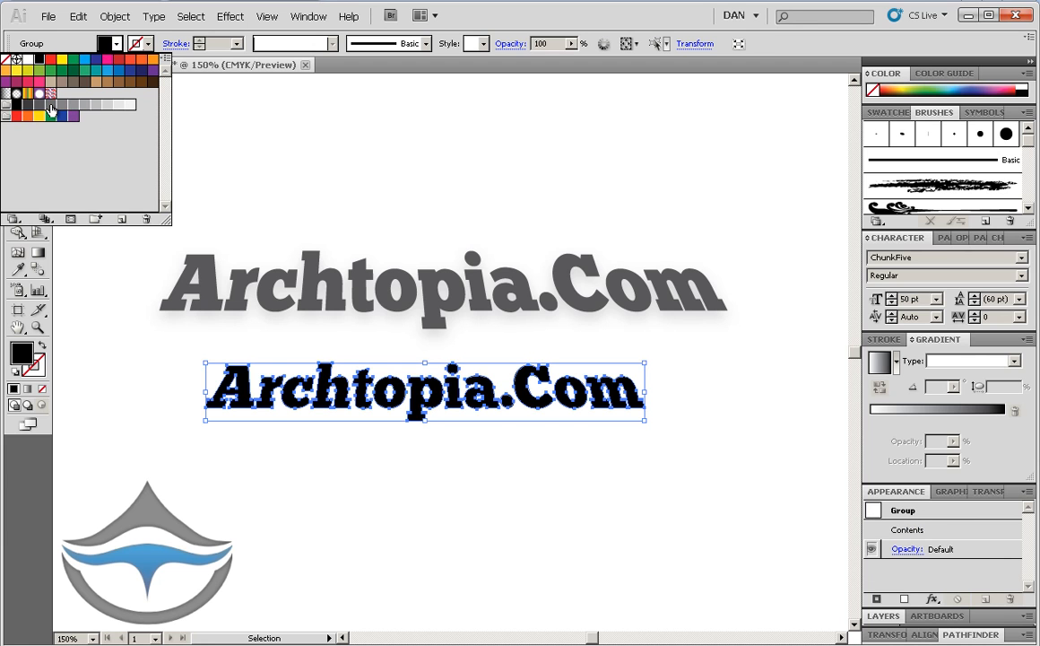
pyautogui.click(39, 106)
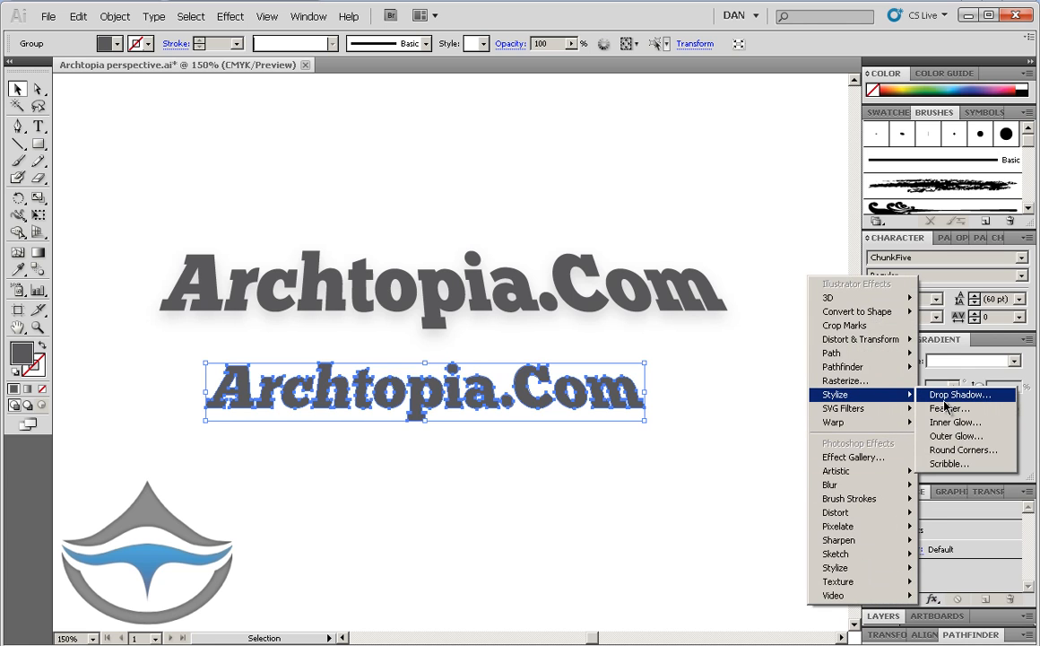
# - Bring up the Drop Shadow dialog for the grey distorted lower text
pyautogui.click(958, 394)
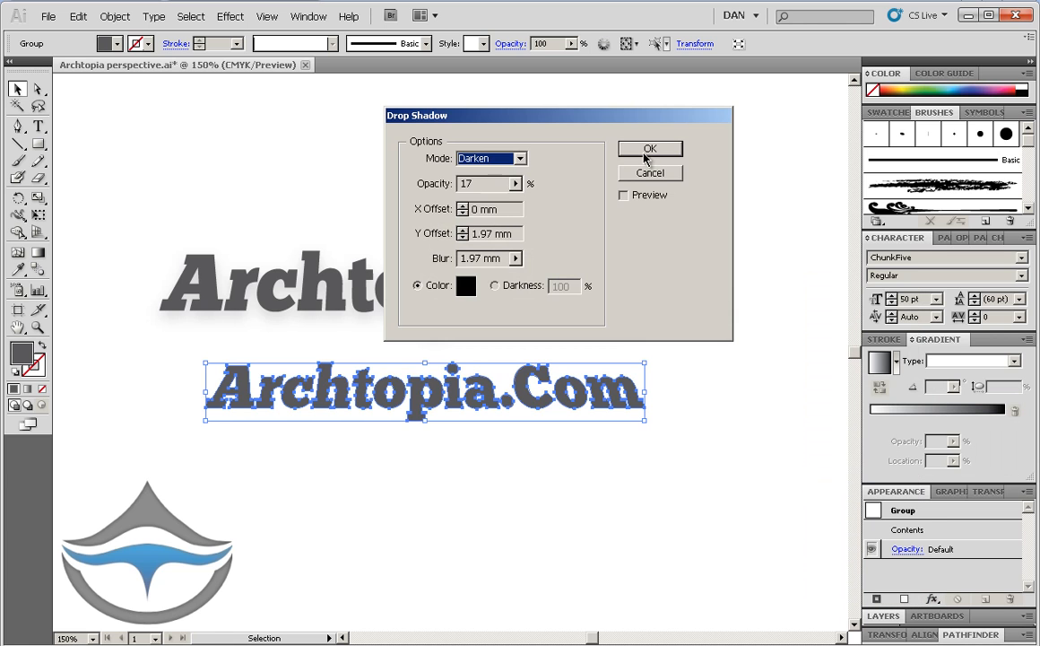
pyautogui.moveTo(500, 223)
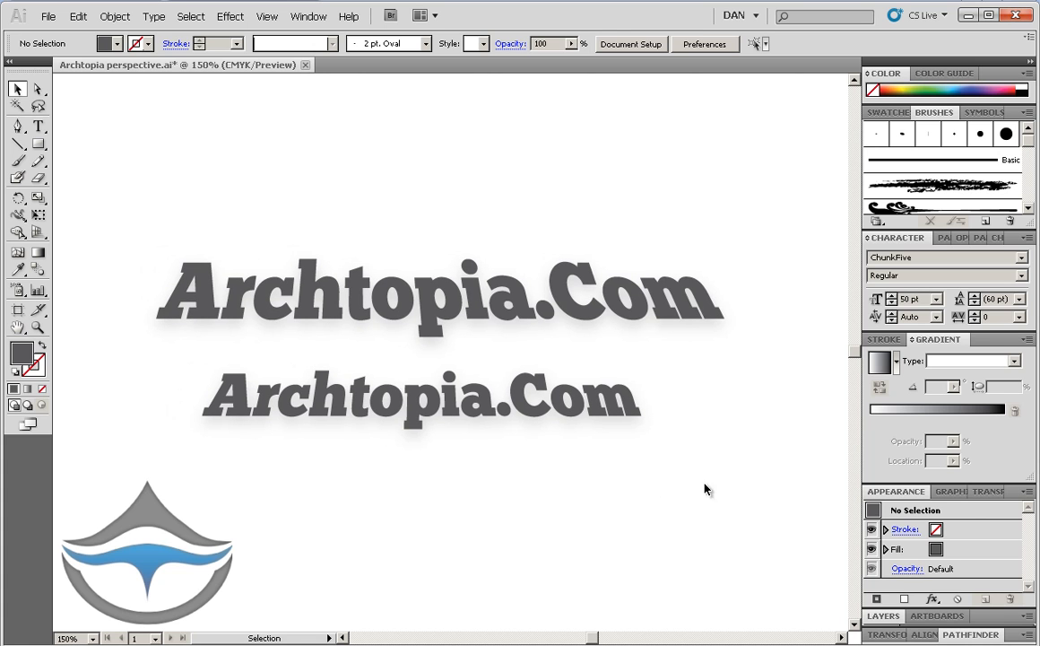
pyautogui.moveTo(706, 499)
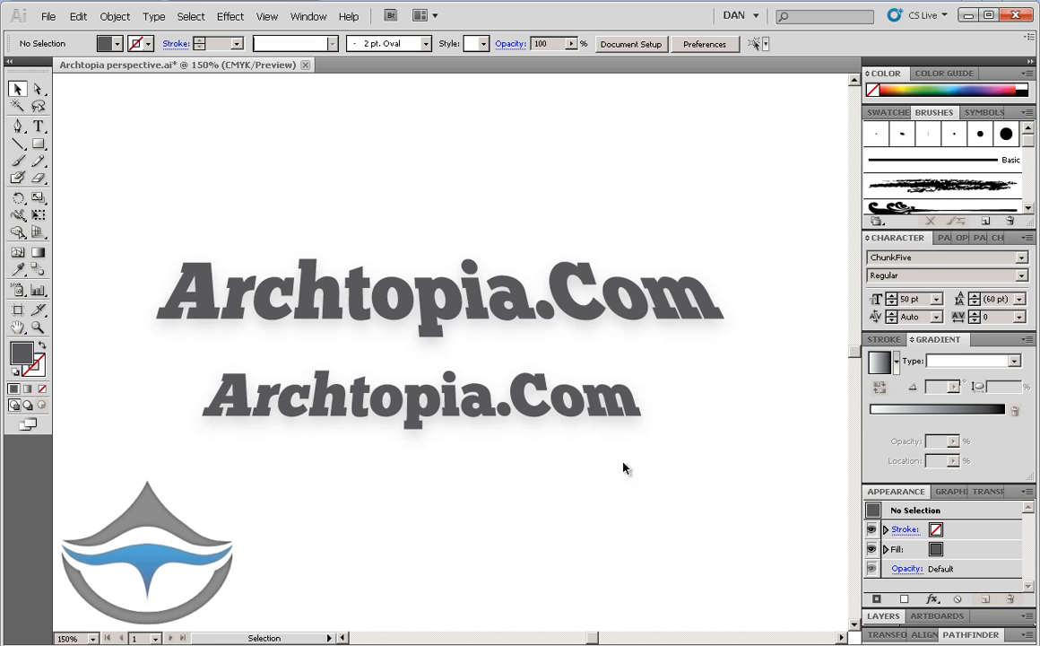
pyautogui.moveTo(691, 539)
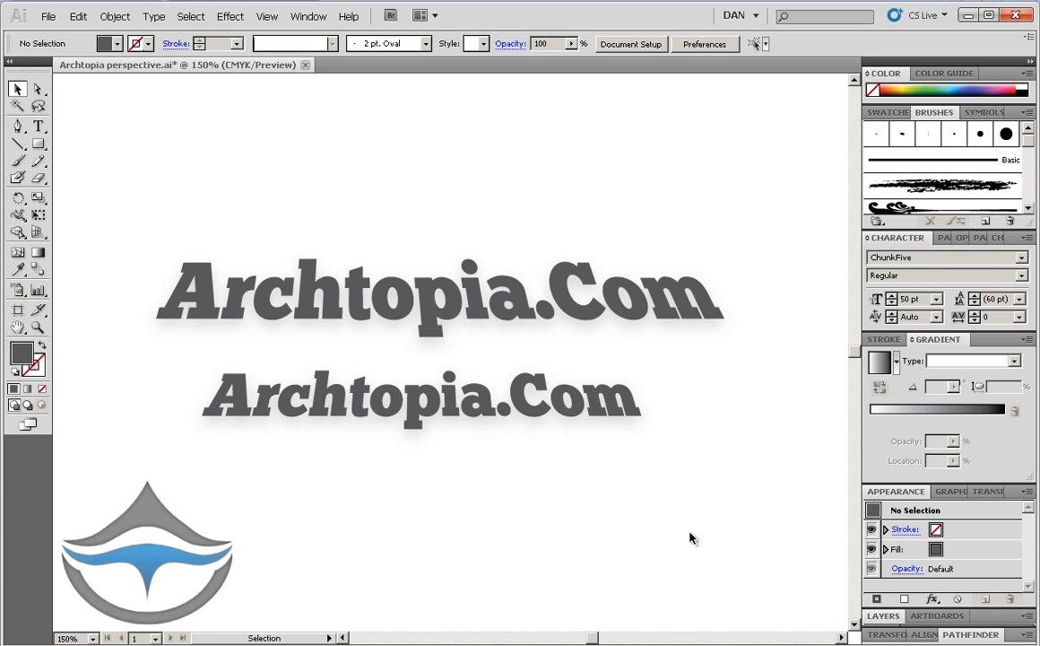